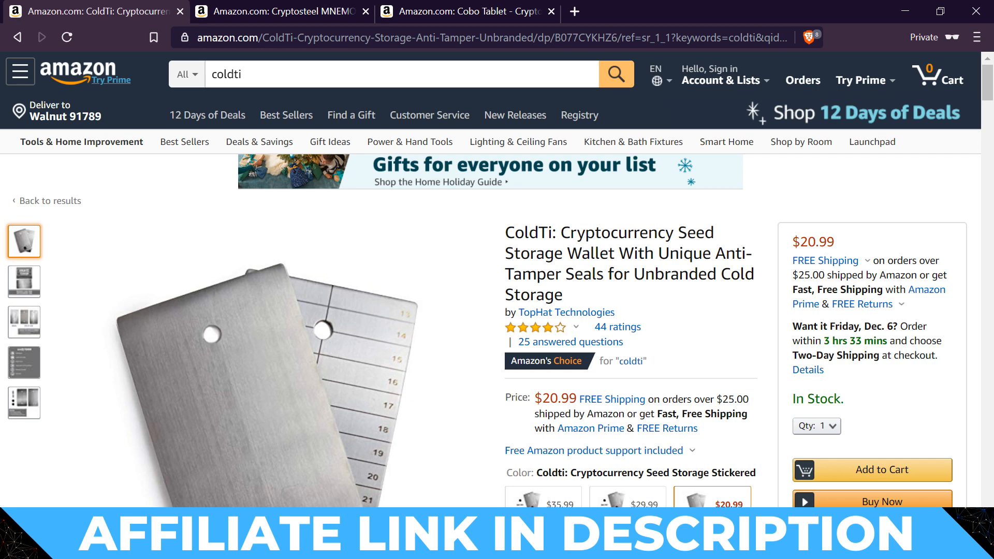
View the Cryptosteel MNEMONIC product page, then return to the ShapeShift dashboard
click(281, 10)
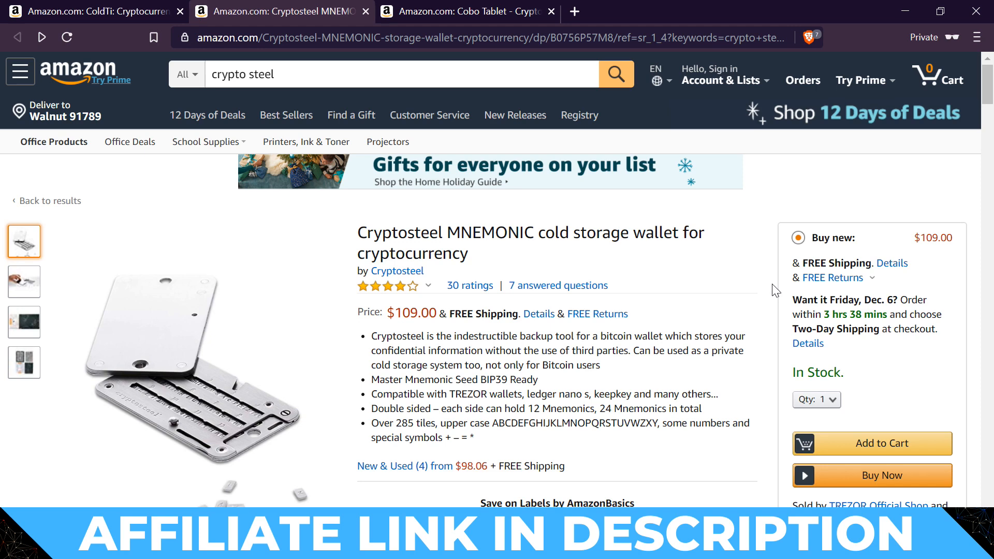
click(464, 11)
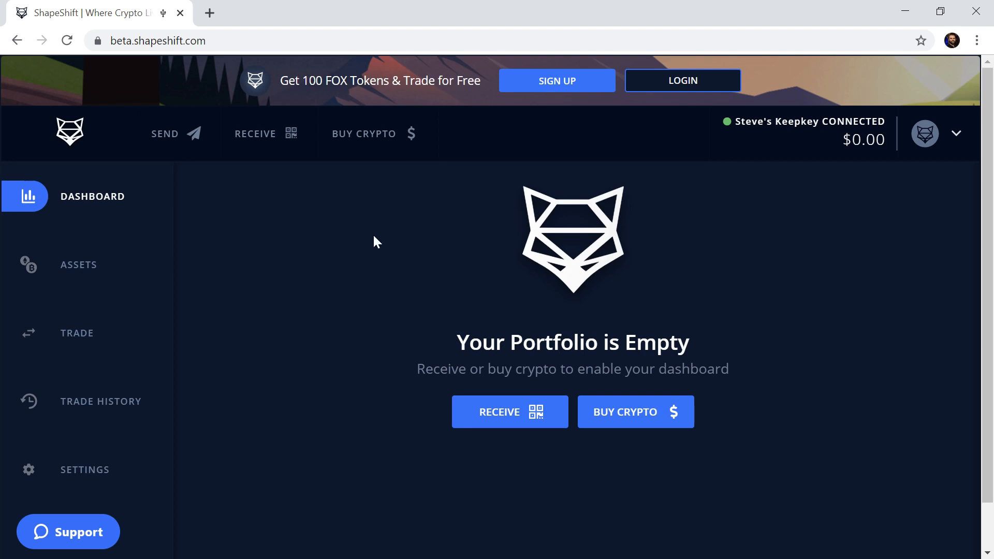
mouse_move(340, 259)
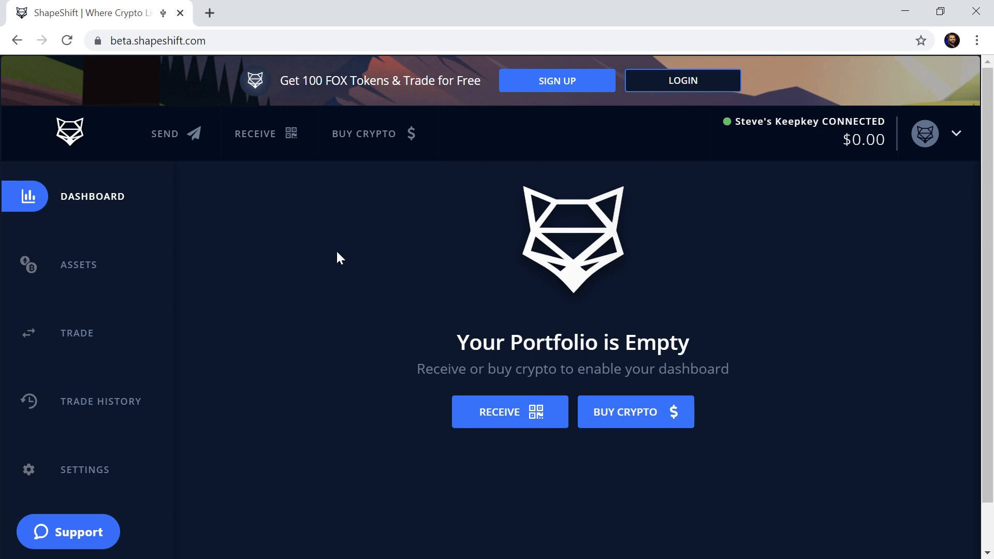
mouse_move(580, 131)
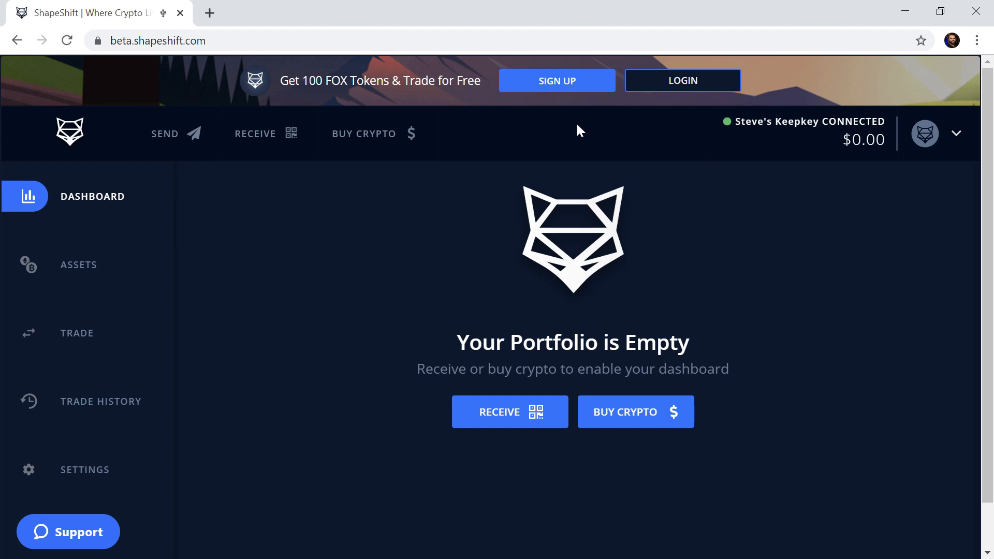
mouse_move(264, 225)
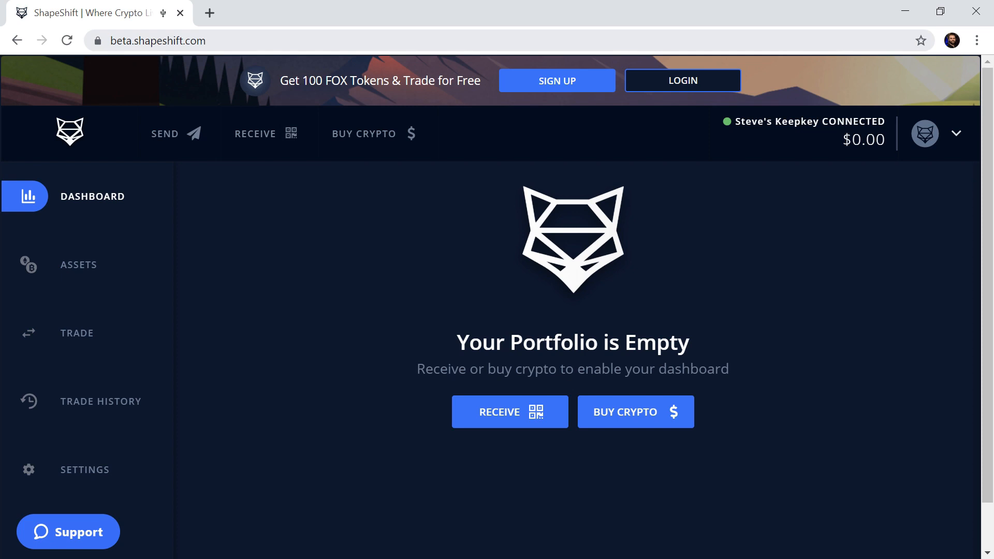
mouse_move(294, 224)
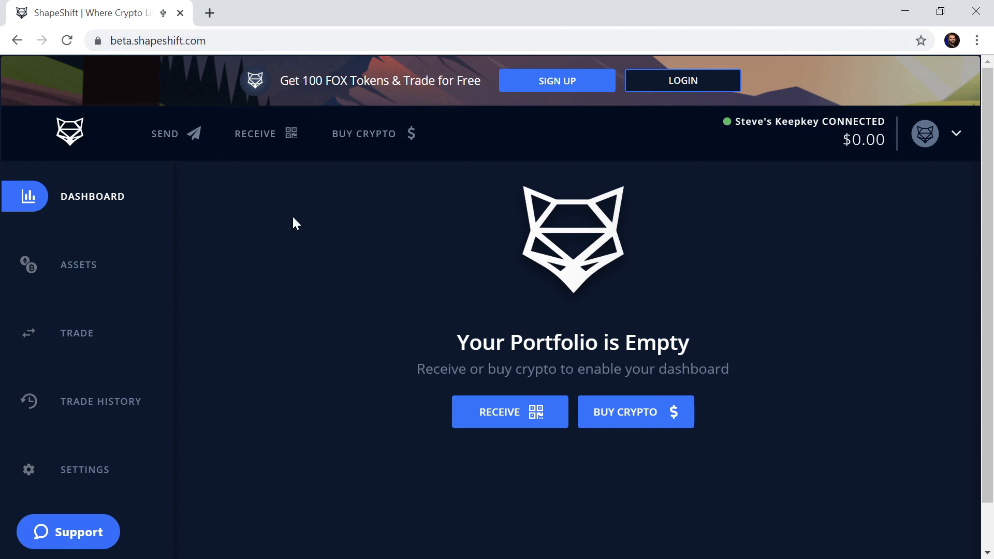
mouse_move(259, 149)
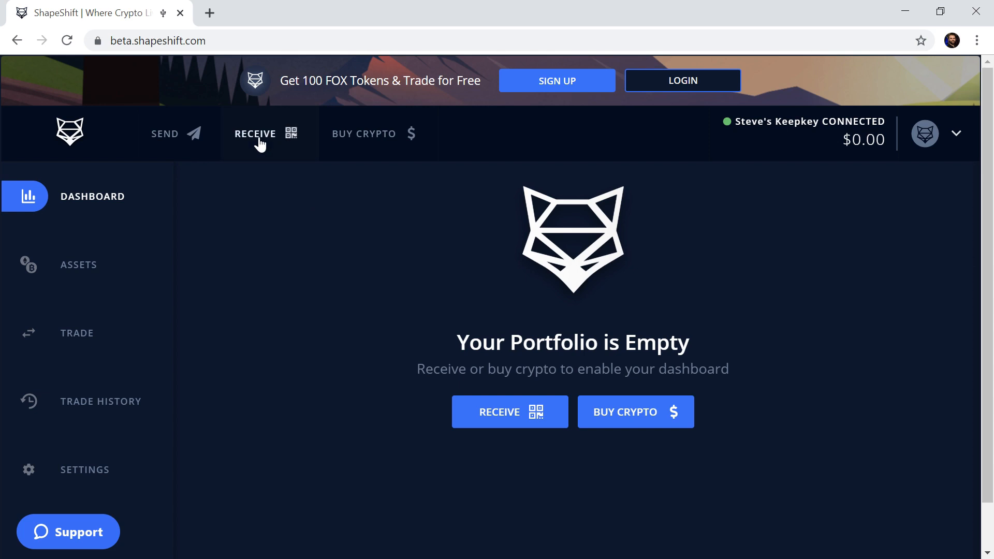
Show the Litecoin receive address and QR code for LTC Account #0
click(255, 133)
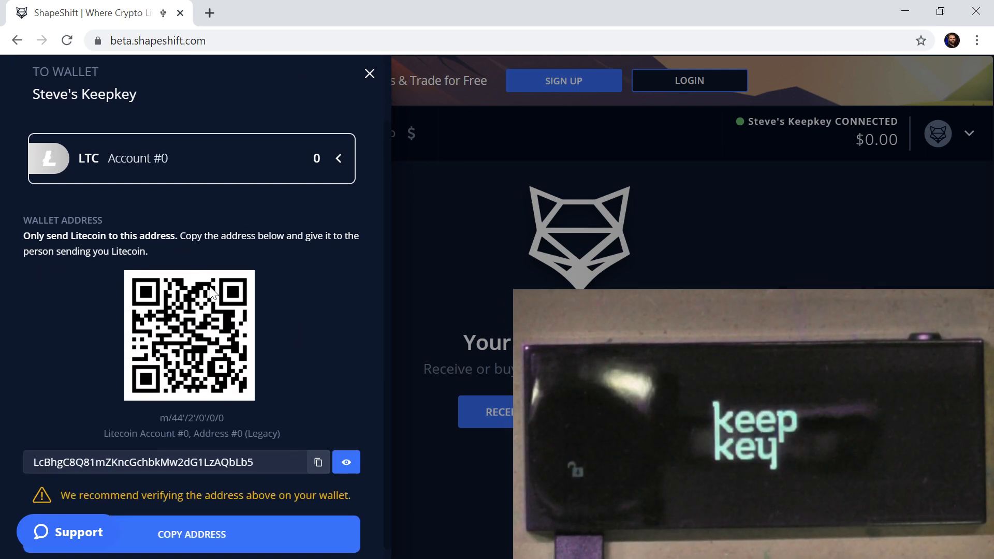
mouse_move(201, 337)
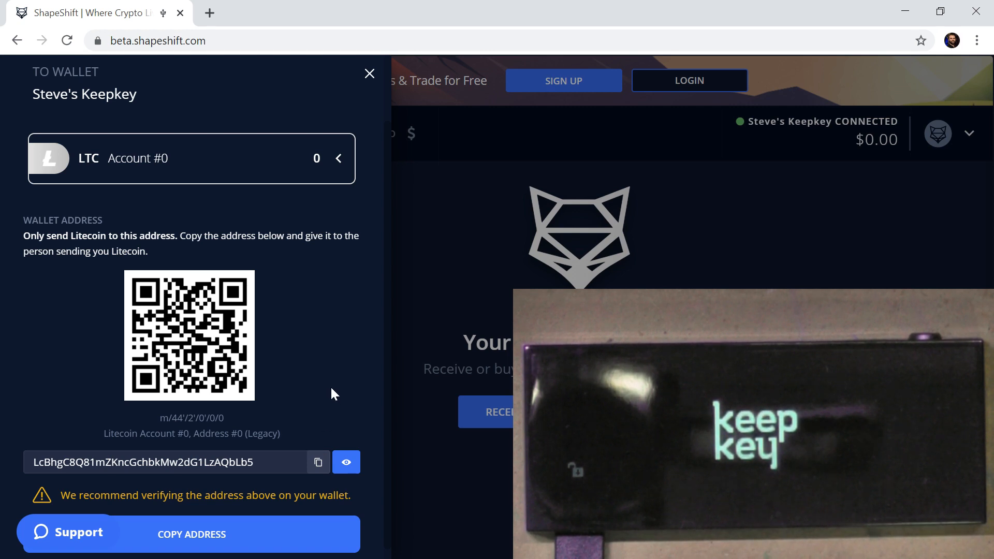
mouse_move(234, 172)
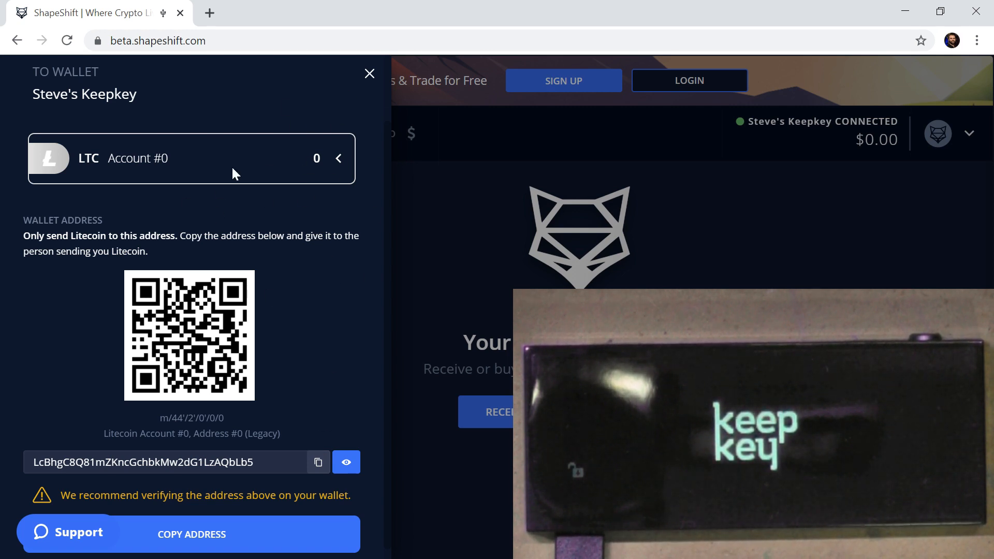
mouse_move(346, 462)
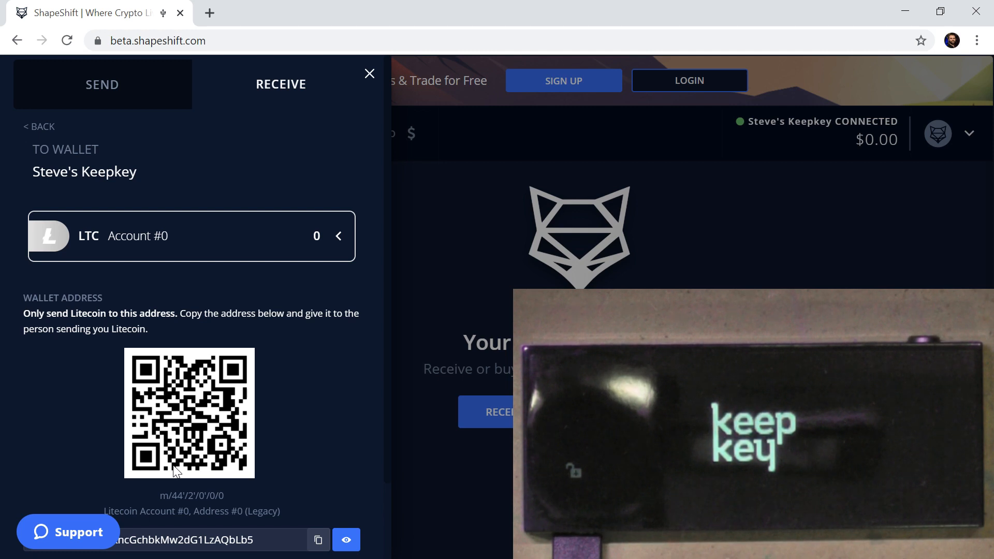
mouse_move(330, 407)
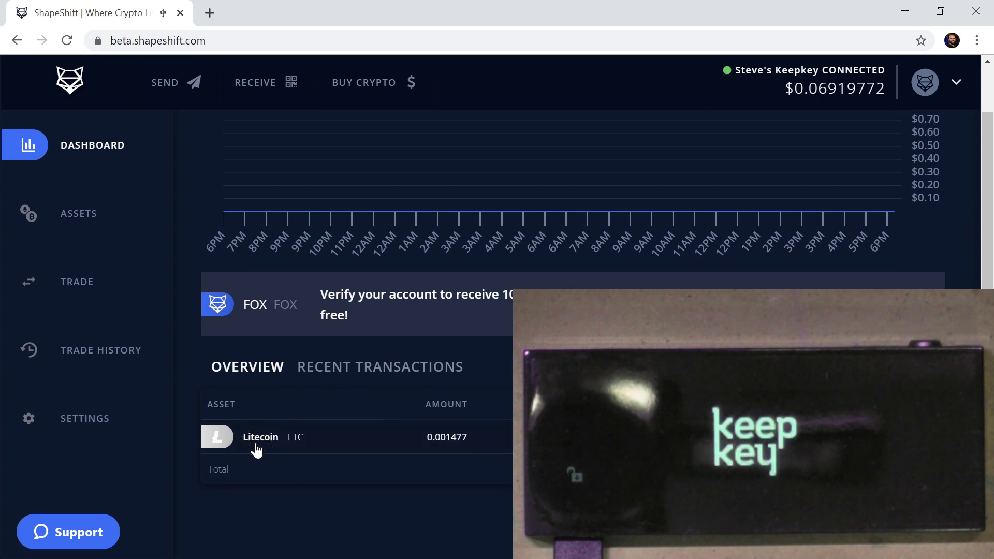
View the Litecoin asset details showing 0.0014769 LTC in Account #0
click(260, 437)
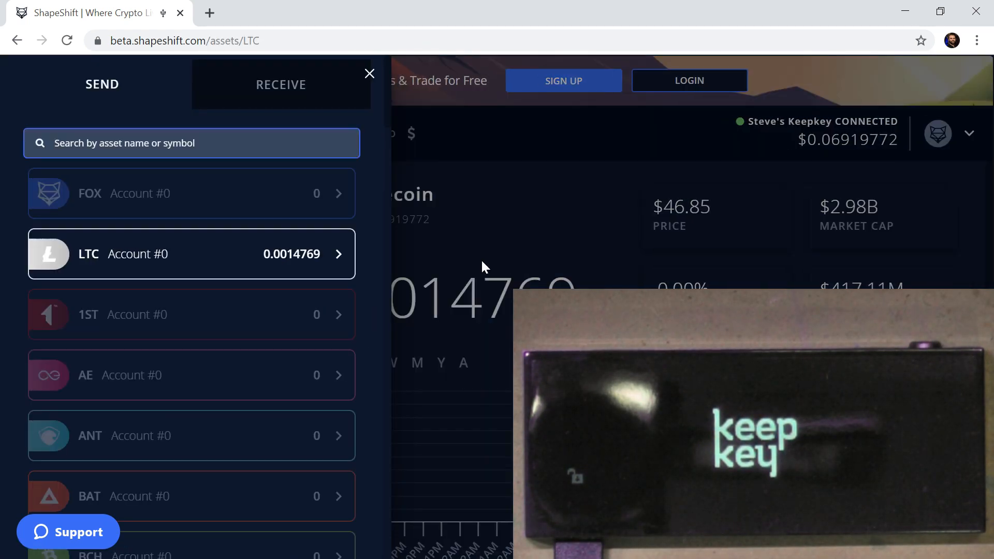
Send from LTC Account #0 to a scanned recipient address with the MAX amount, 0.00123485 LTC
click(192, 254)
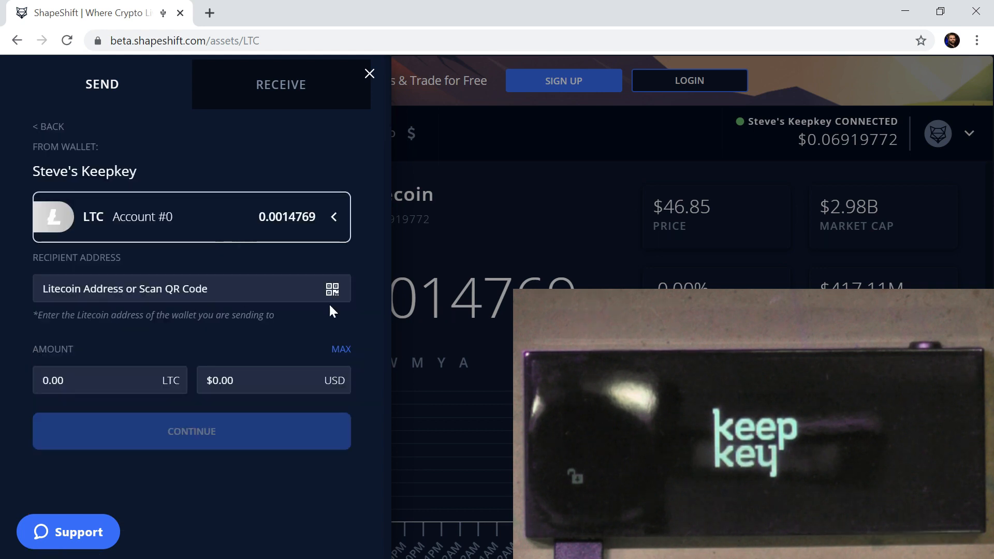
click(330, 288)
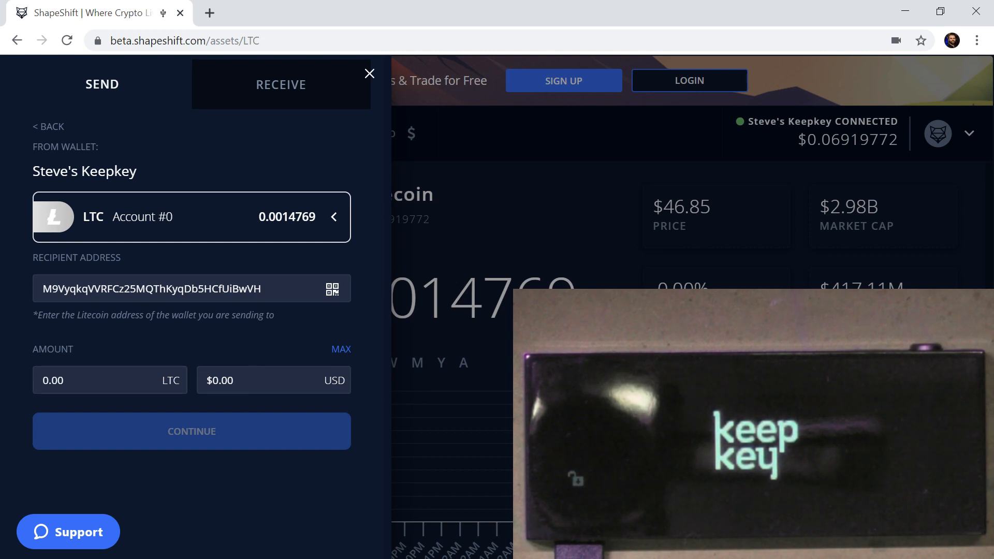
click(341, 349)
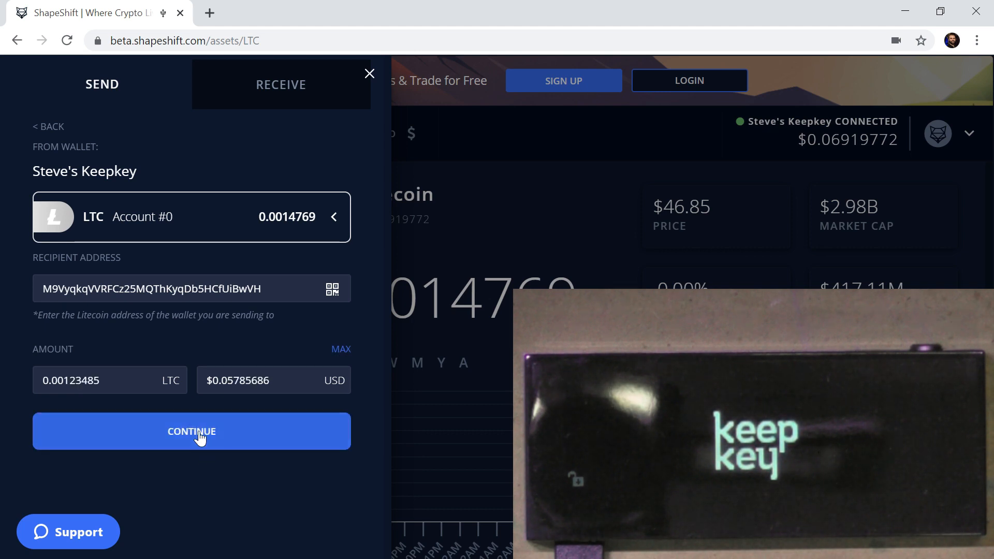
Continue the 0.00123485 LTC send so the KeepKey prompts to sign it
click(192, 431)
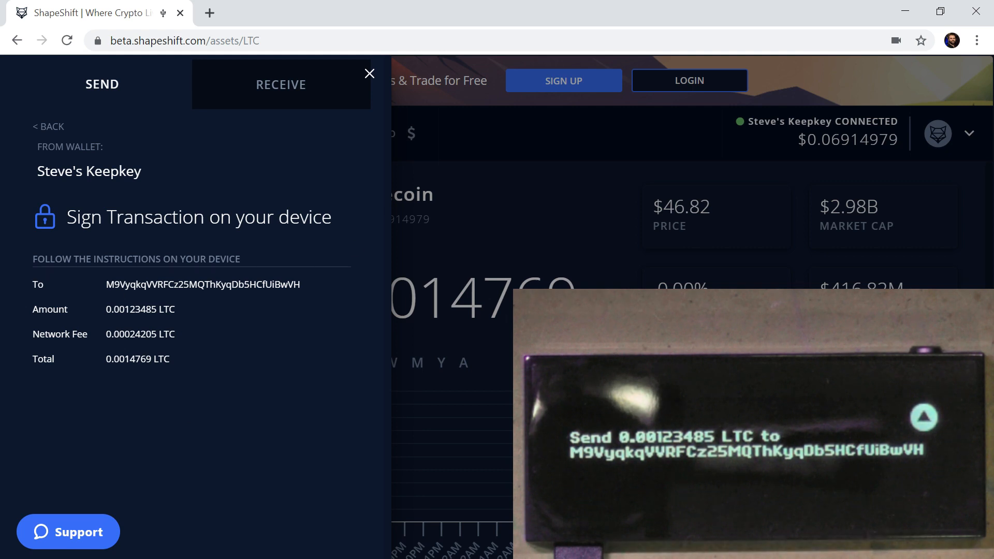
mouse_move(278, 350)
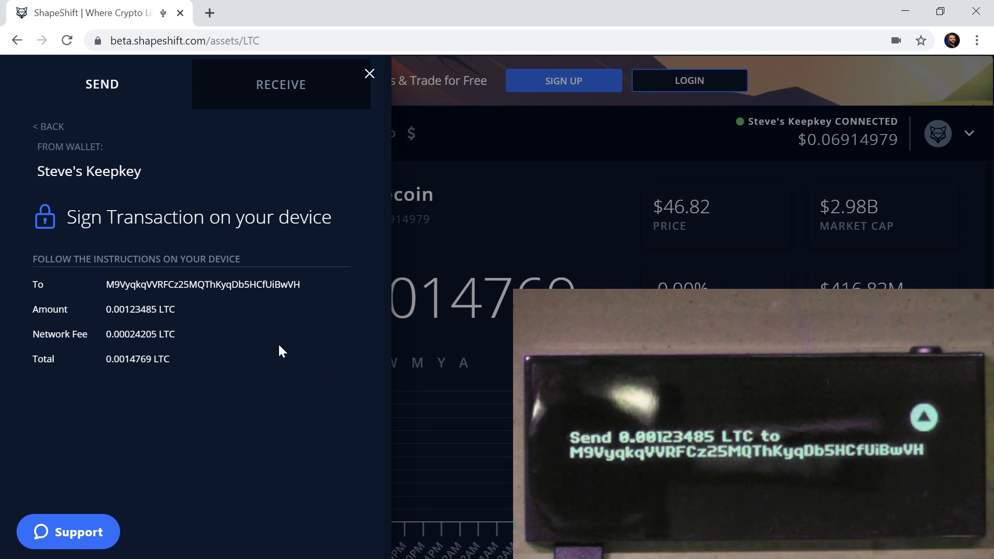